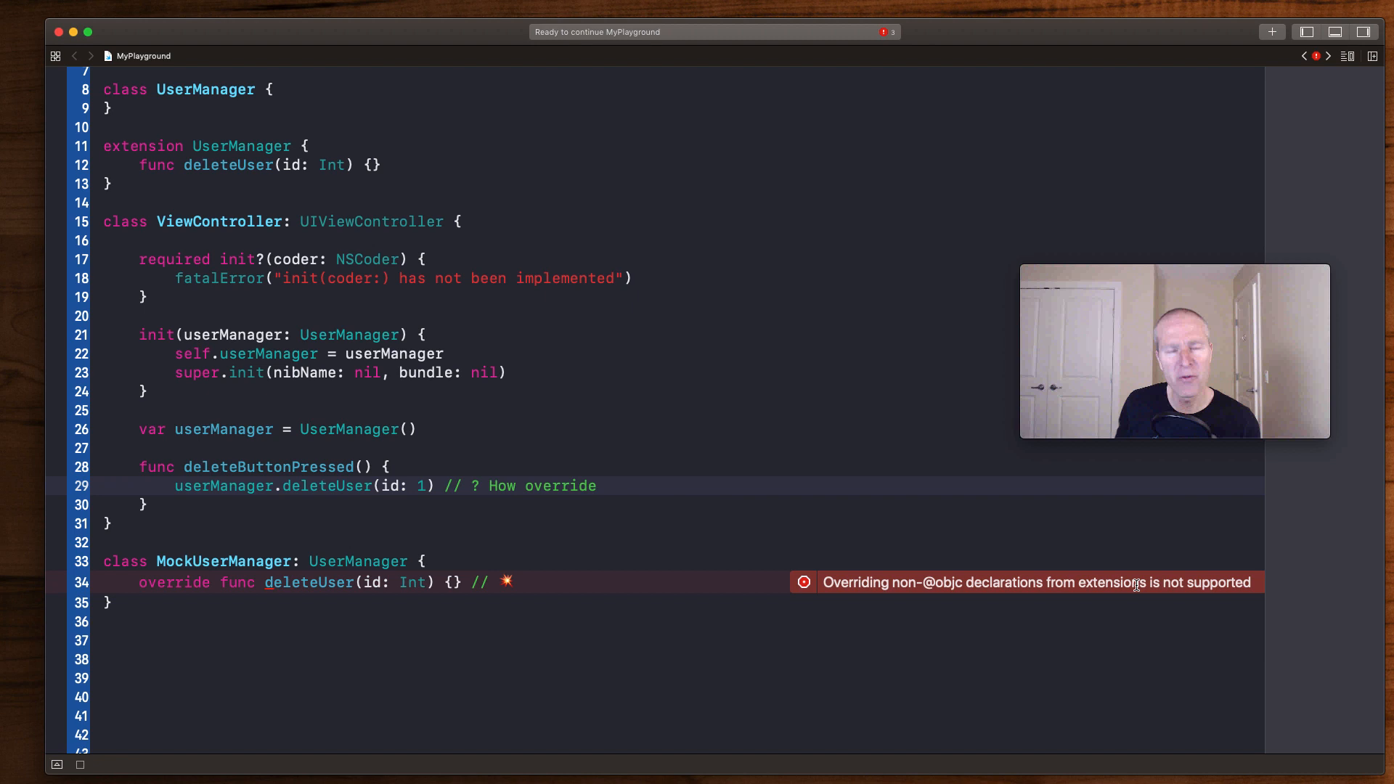
# Bring the browser forward and read the README from the Math struct down to the Calculator example
pyautogui.click(596, 485)
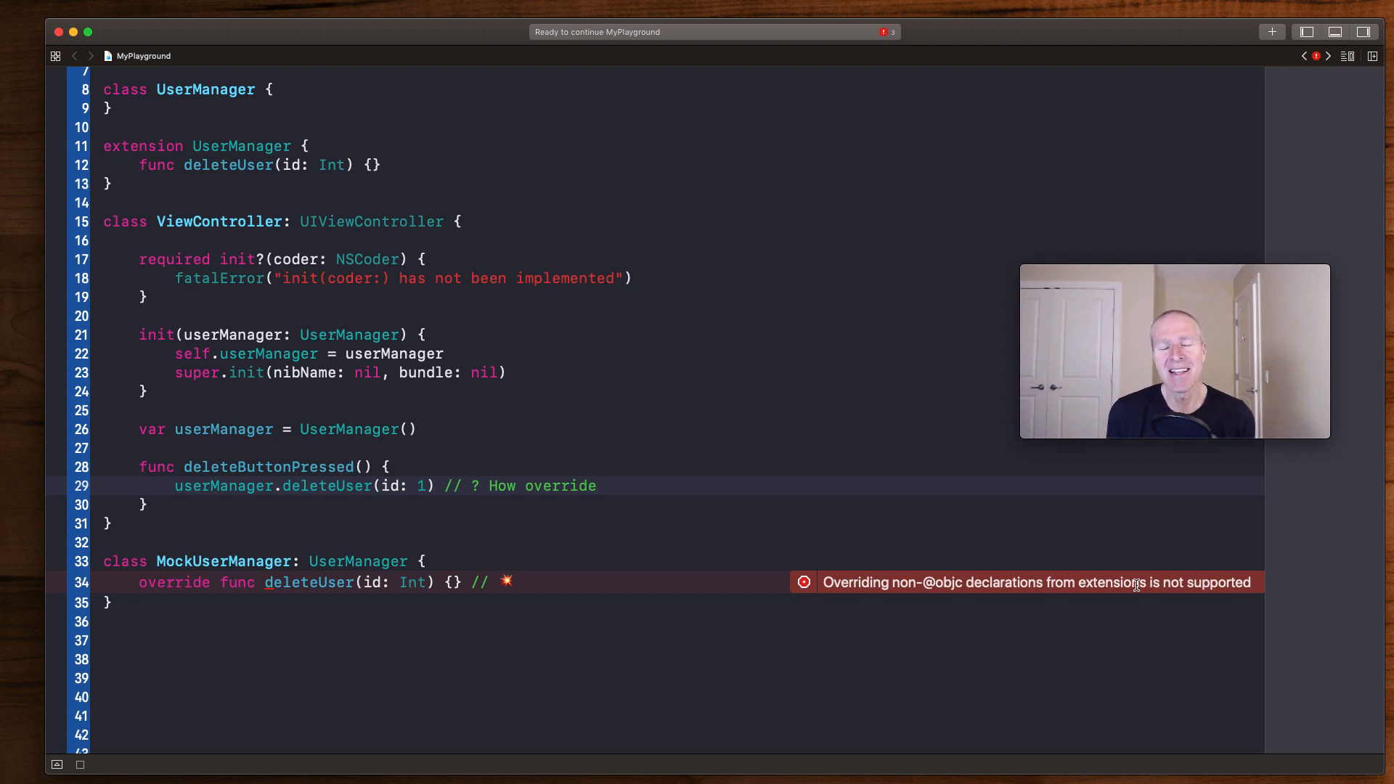
pyautogui.click(596, 485)
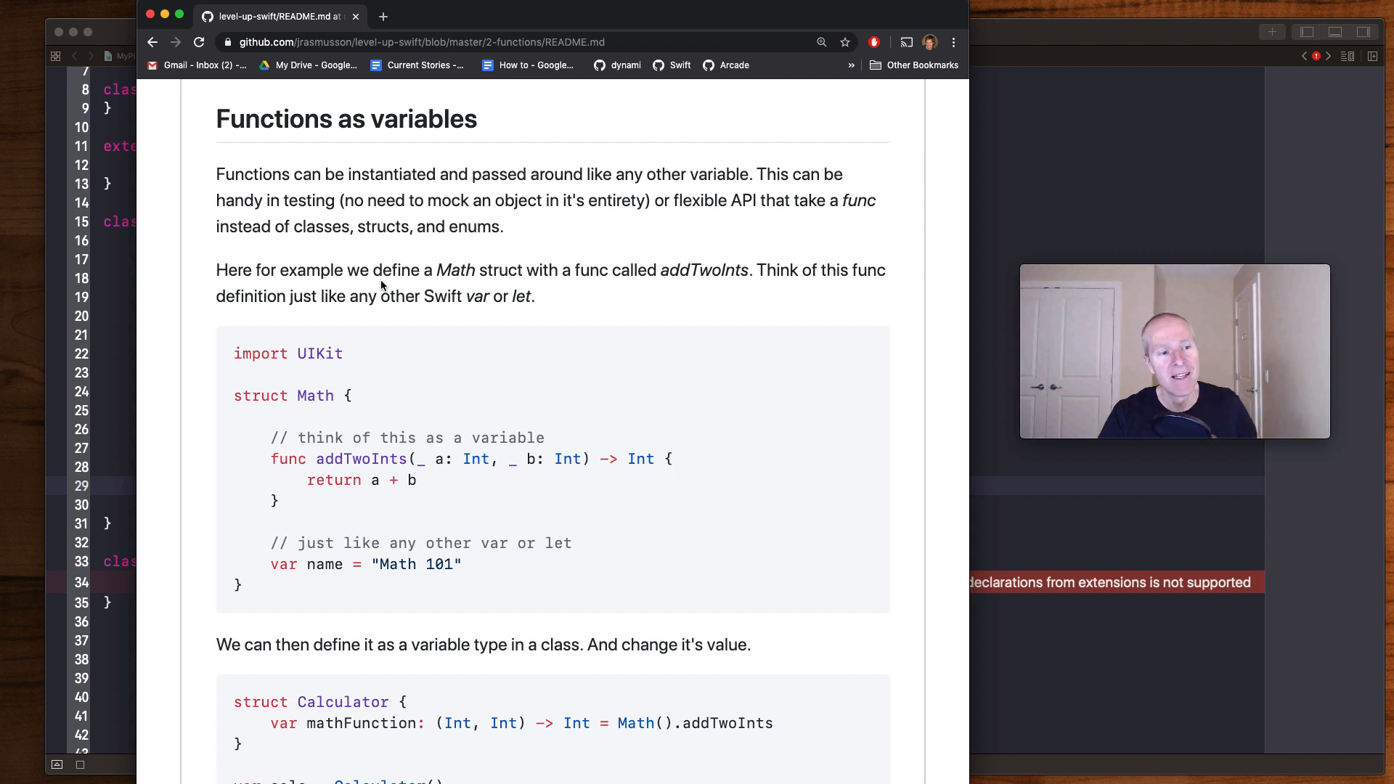
pyautogui.moveTo(264, 386)
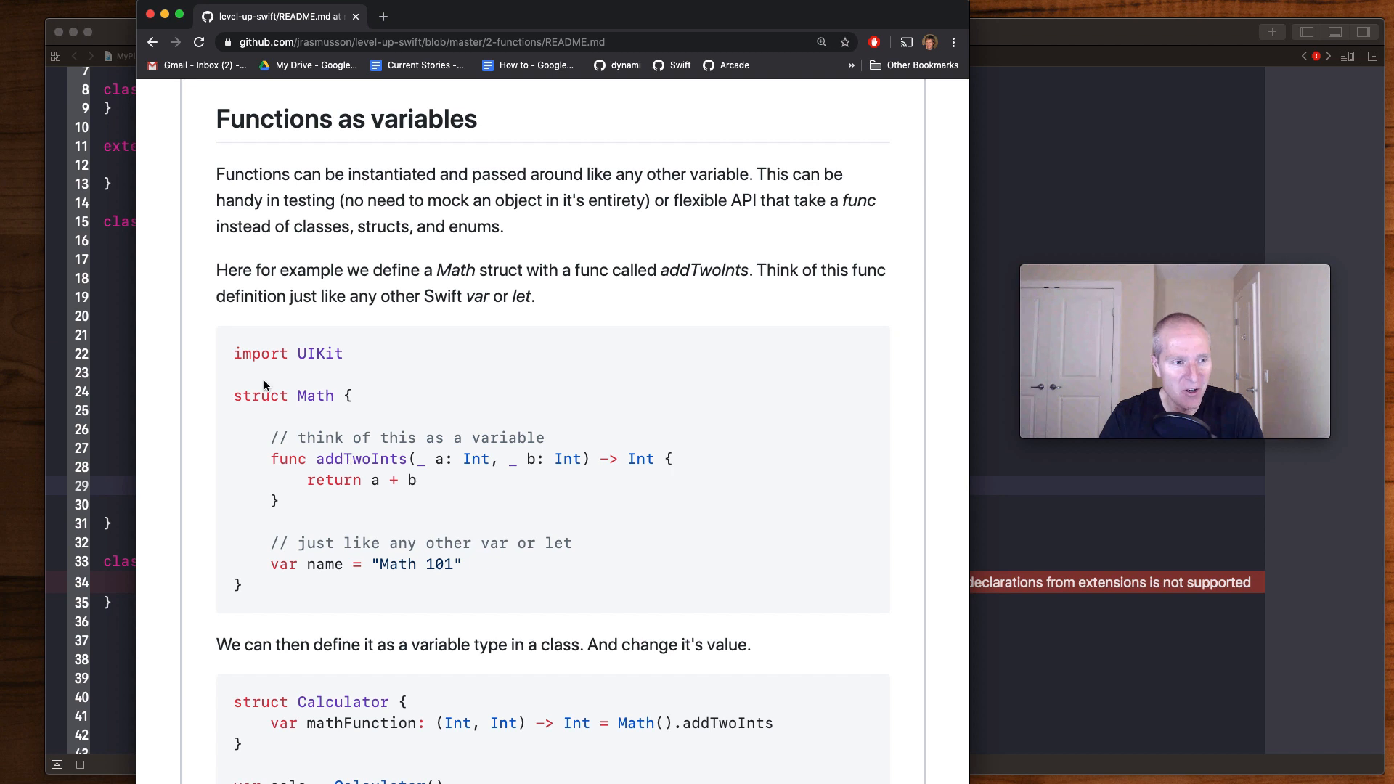
pyautogui.moveTo(260, 452)
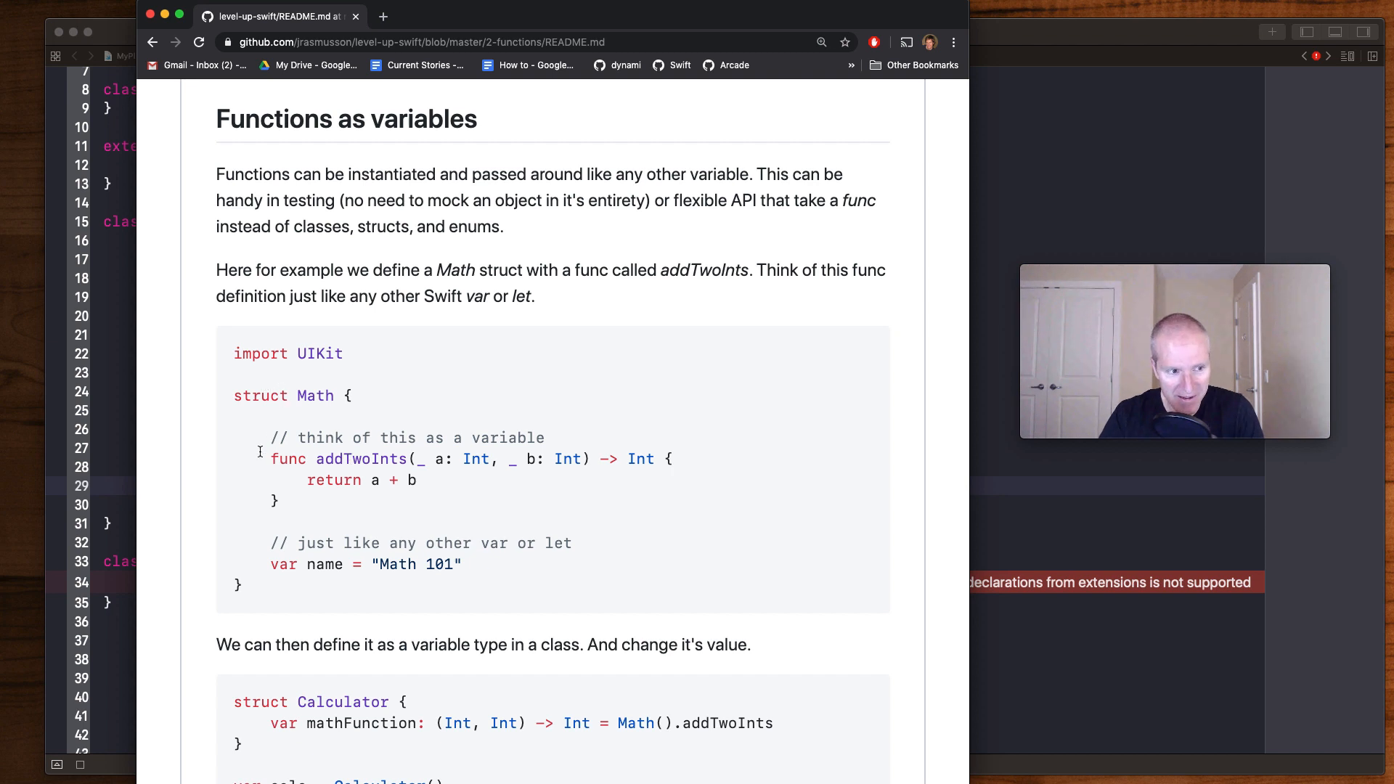
pyautogui.moveTo(272, 459); pyautogui.dragTo(277, 501)
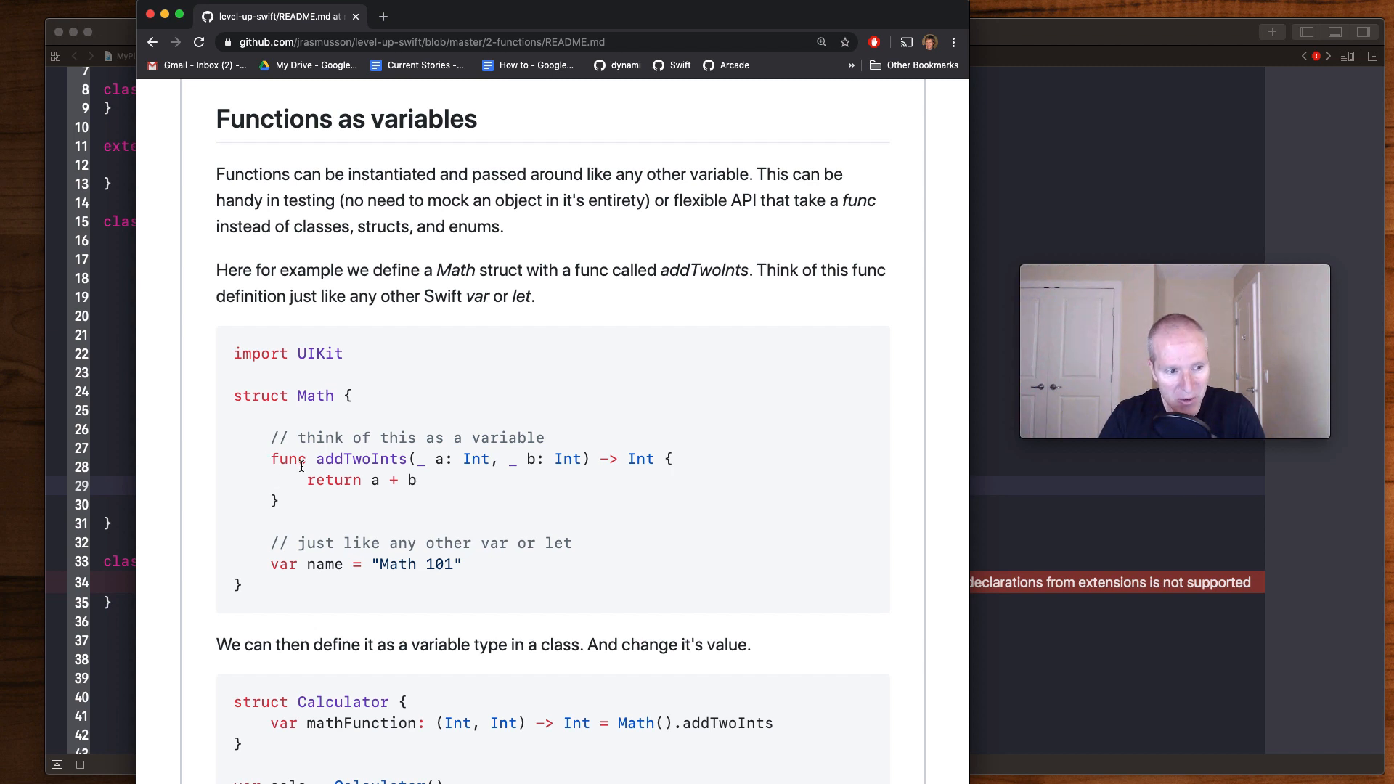
pyautogui.scroll(-3)
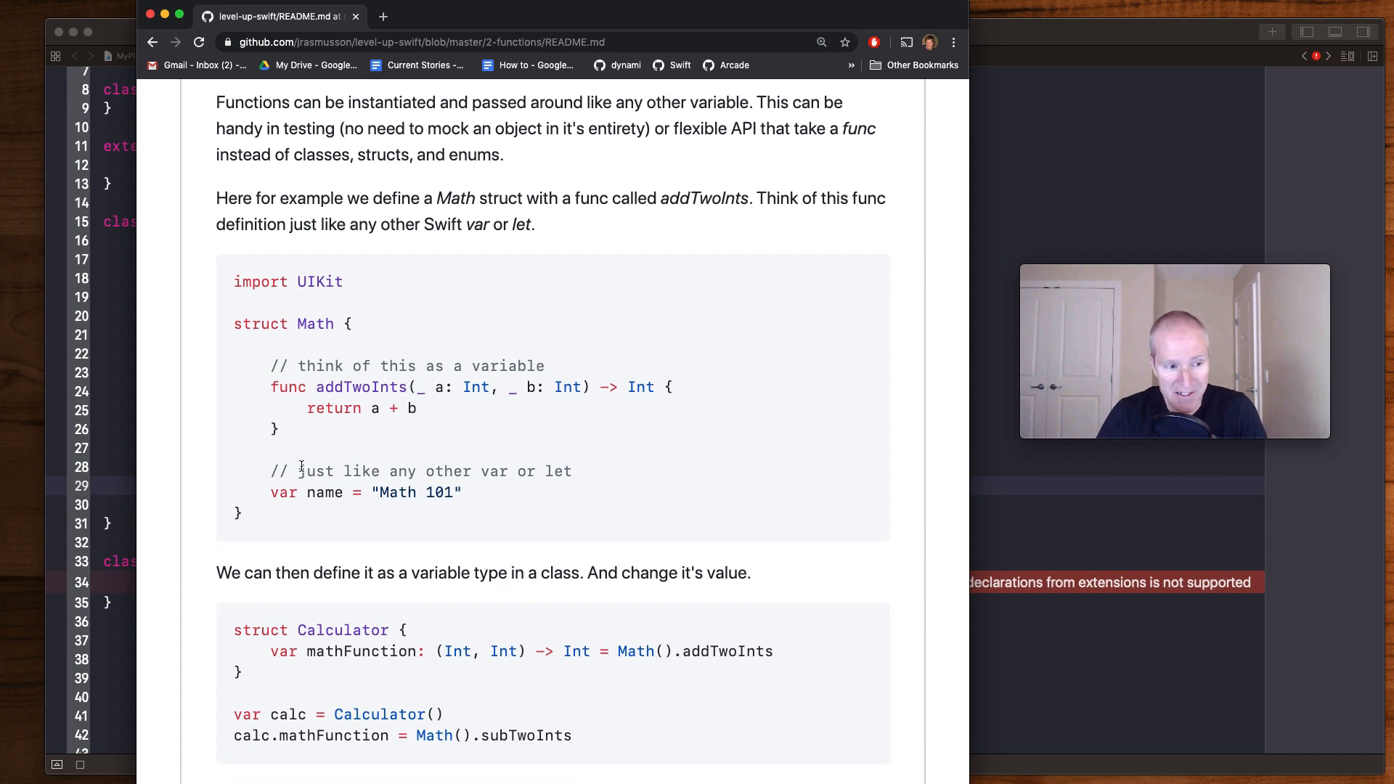
pyautogui.moveTo(433, 640)
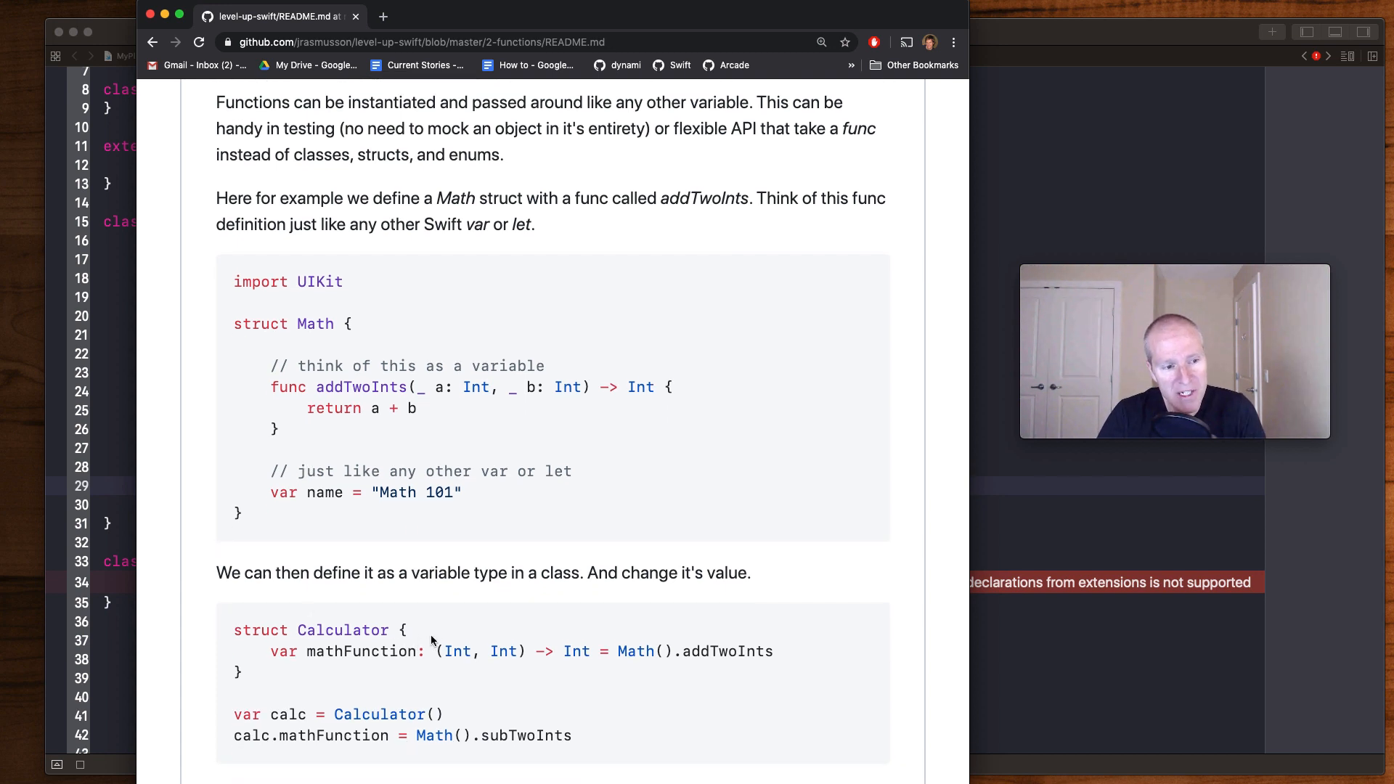
pyautogui.scroll(-3)
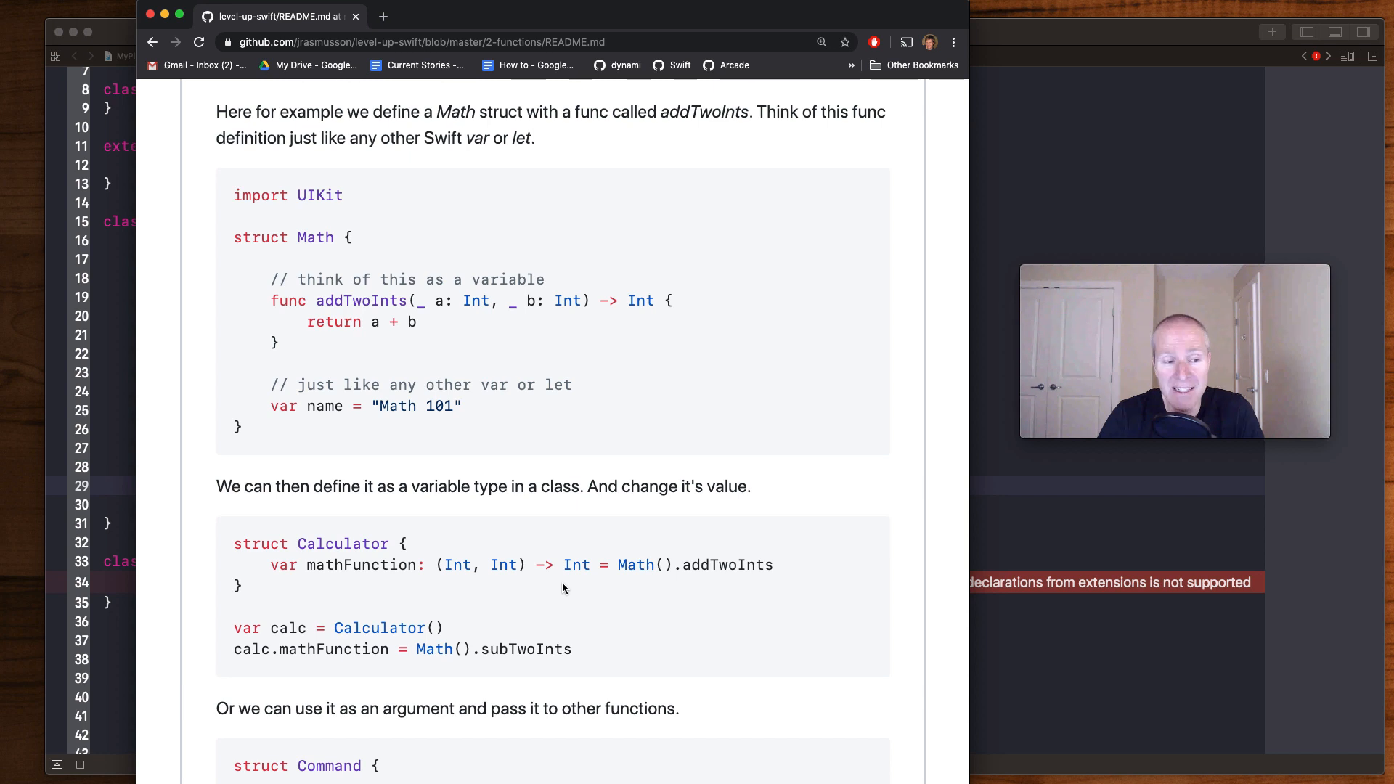
pyautogui.moveTo(395, 591)
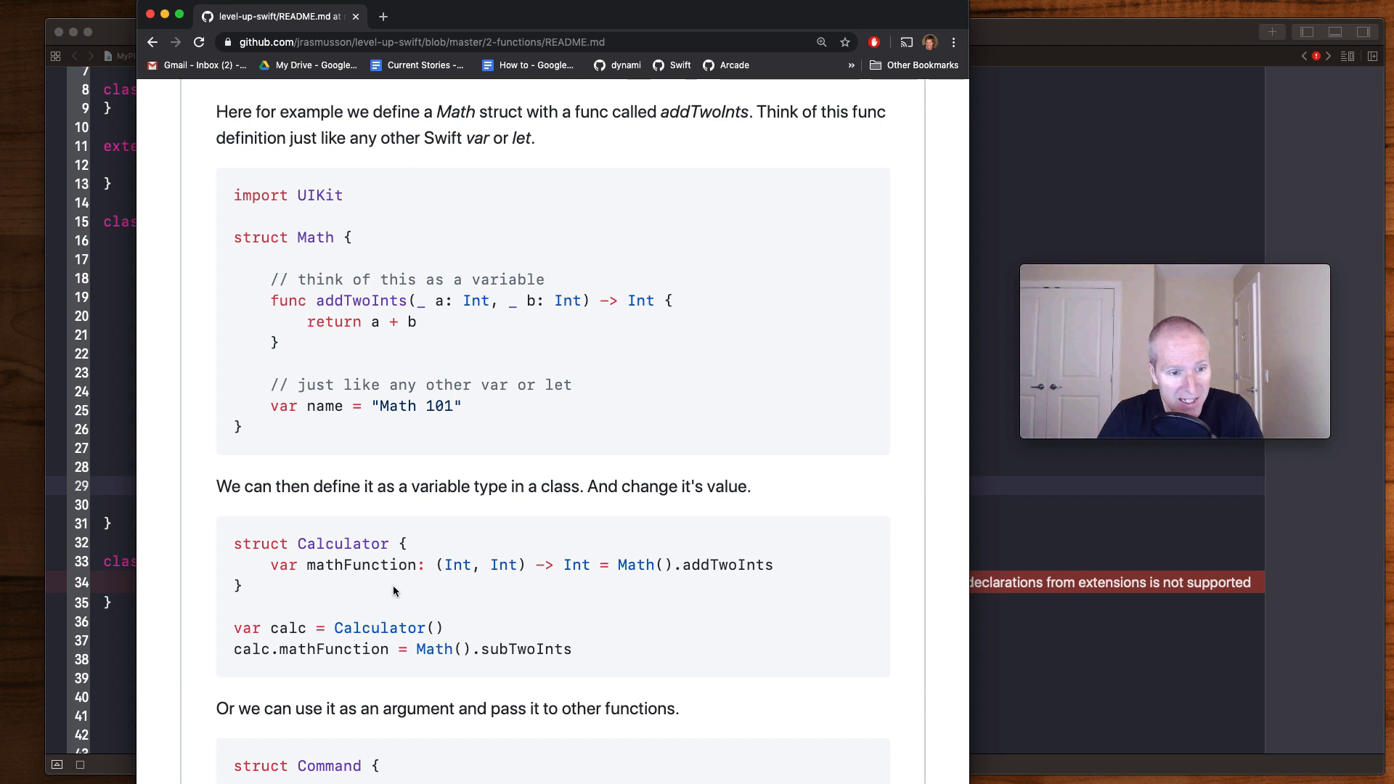
pyautogui.moveTo(628, 592)
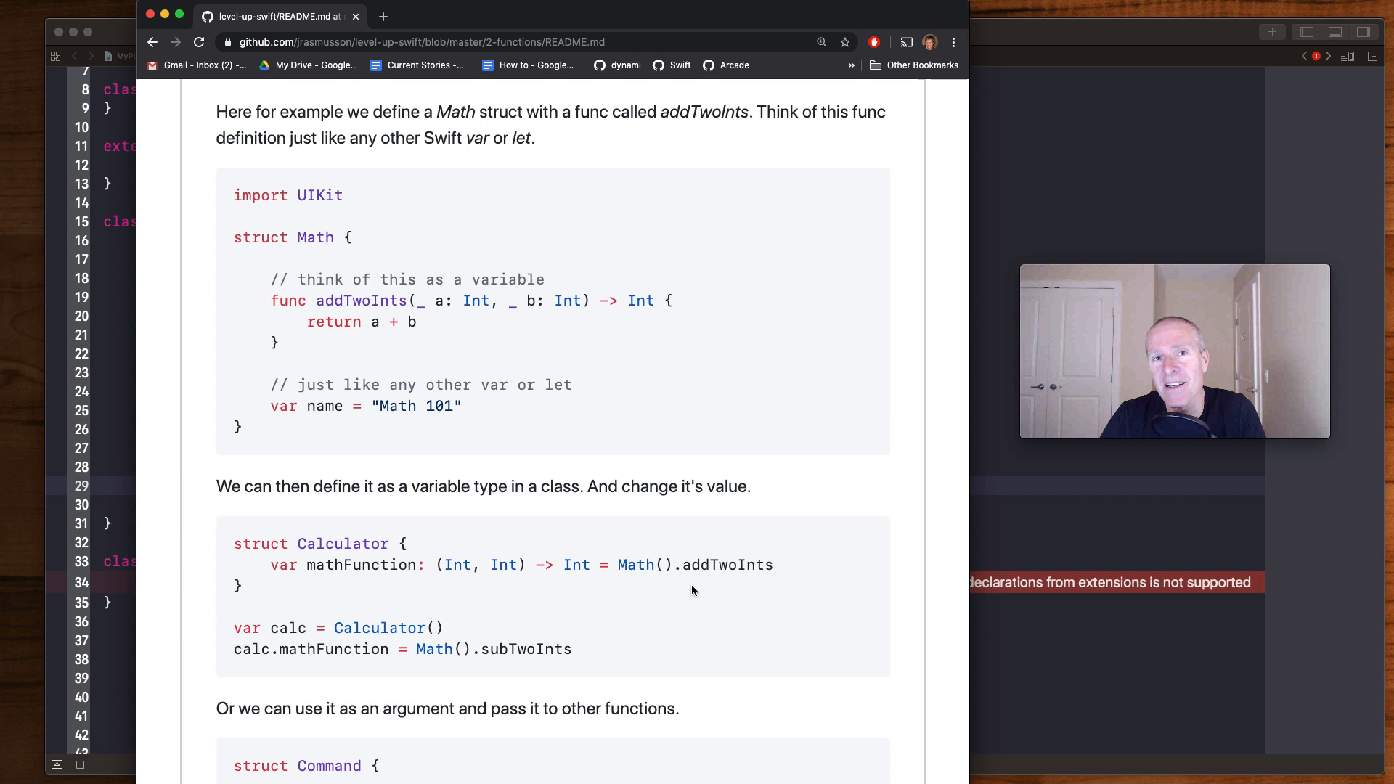
pyautogui.moveTo(469, 631)
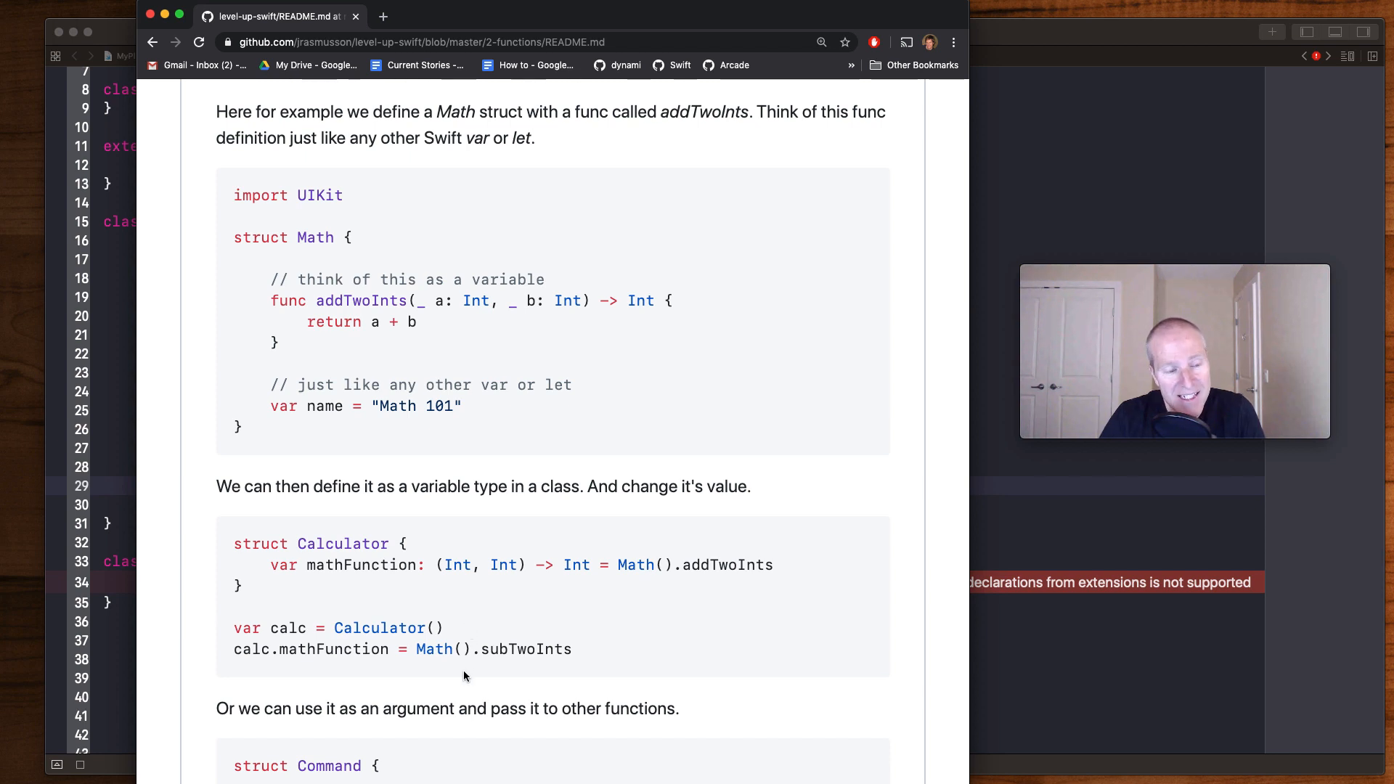
pyautogui.moveTo(340, 670)
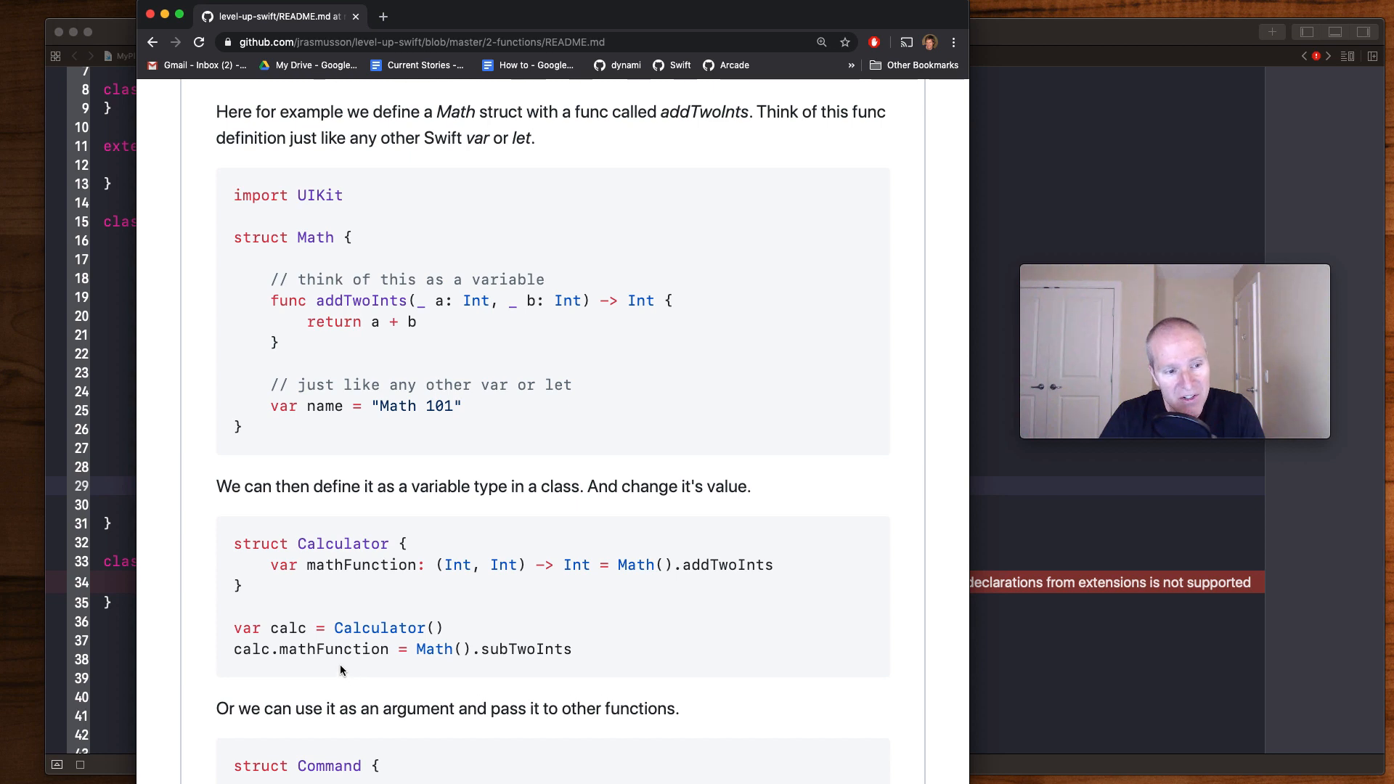
pyautogui.moveTo(431, 683)
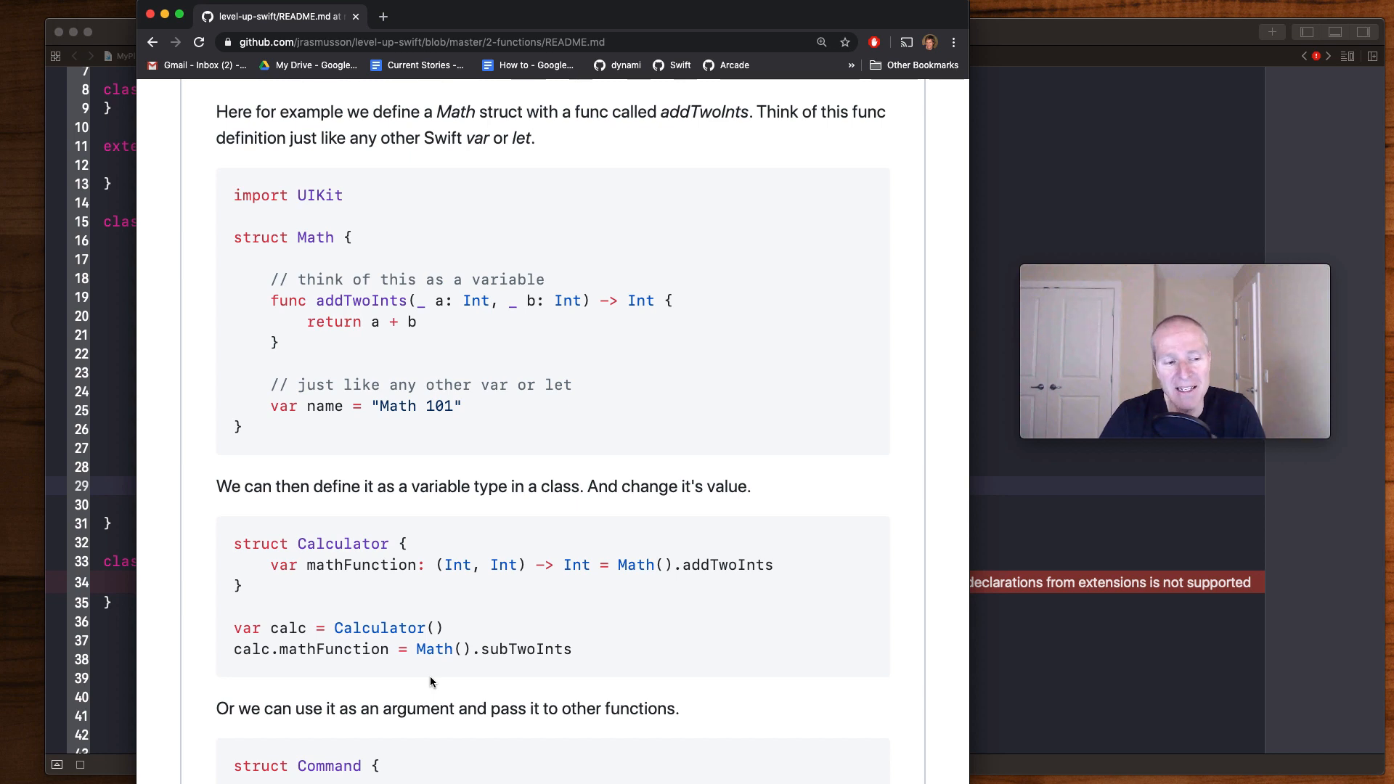
# Scroll the README to the Command struct example passing a function as an argument
pyautogui.scroll(-3)
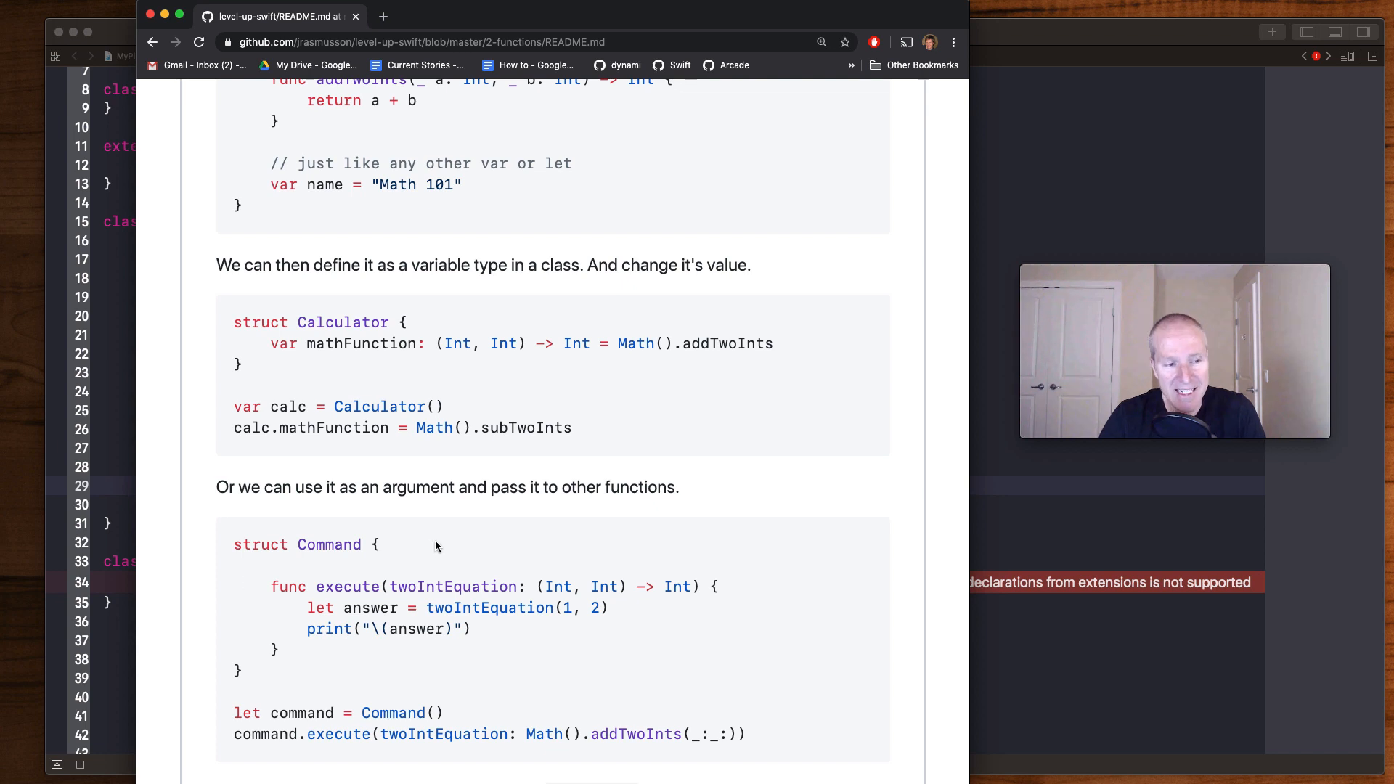
pyautogui.moveTo(543, 556)
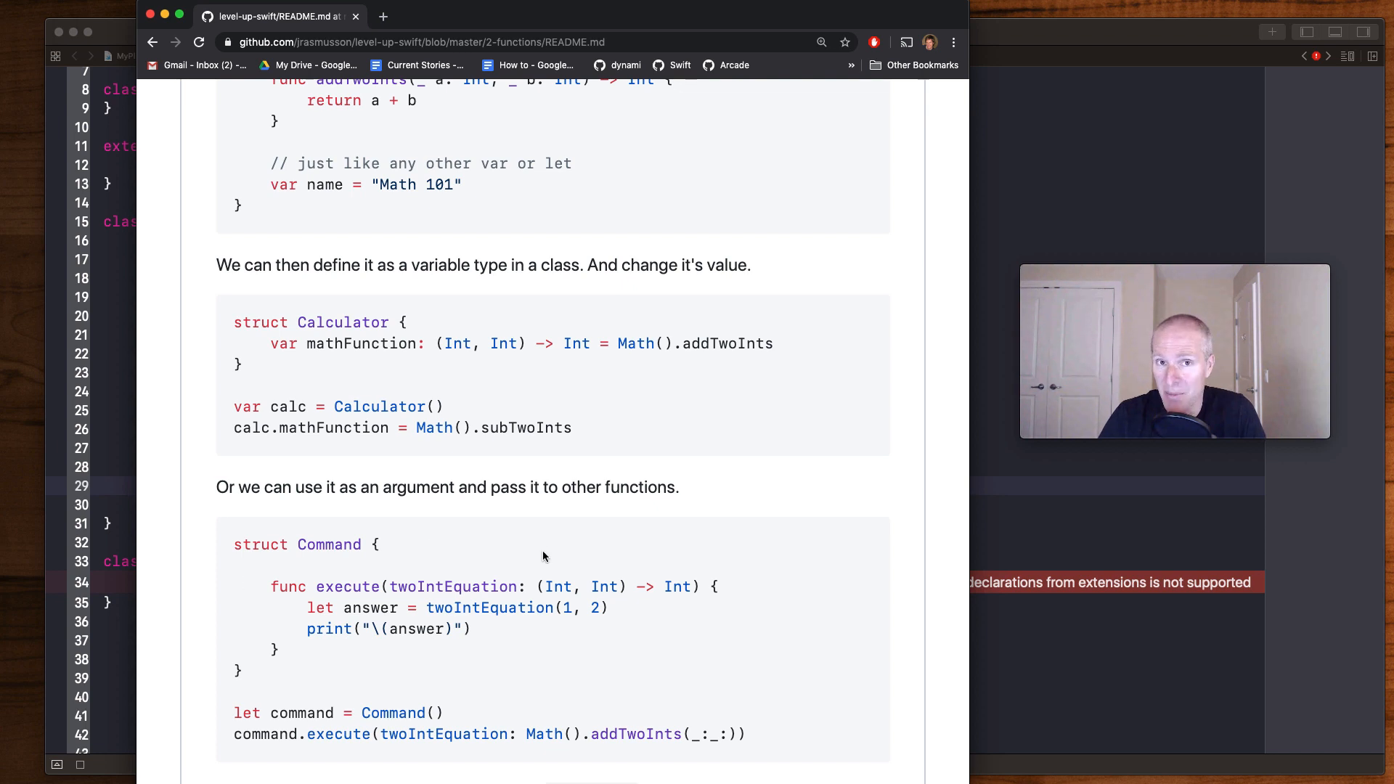
pyautogui.moveTo(637, 556)
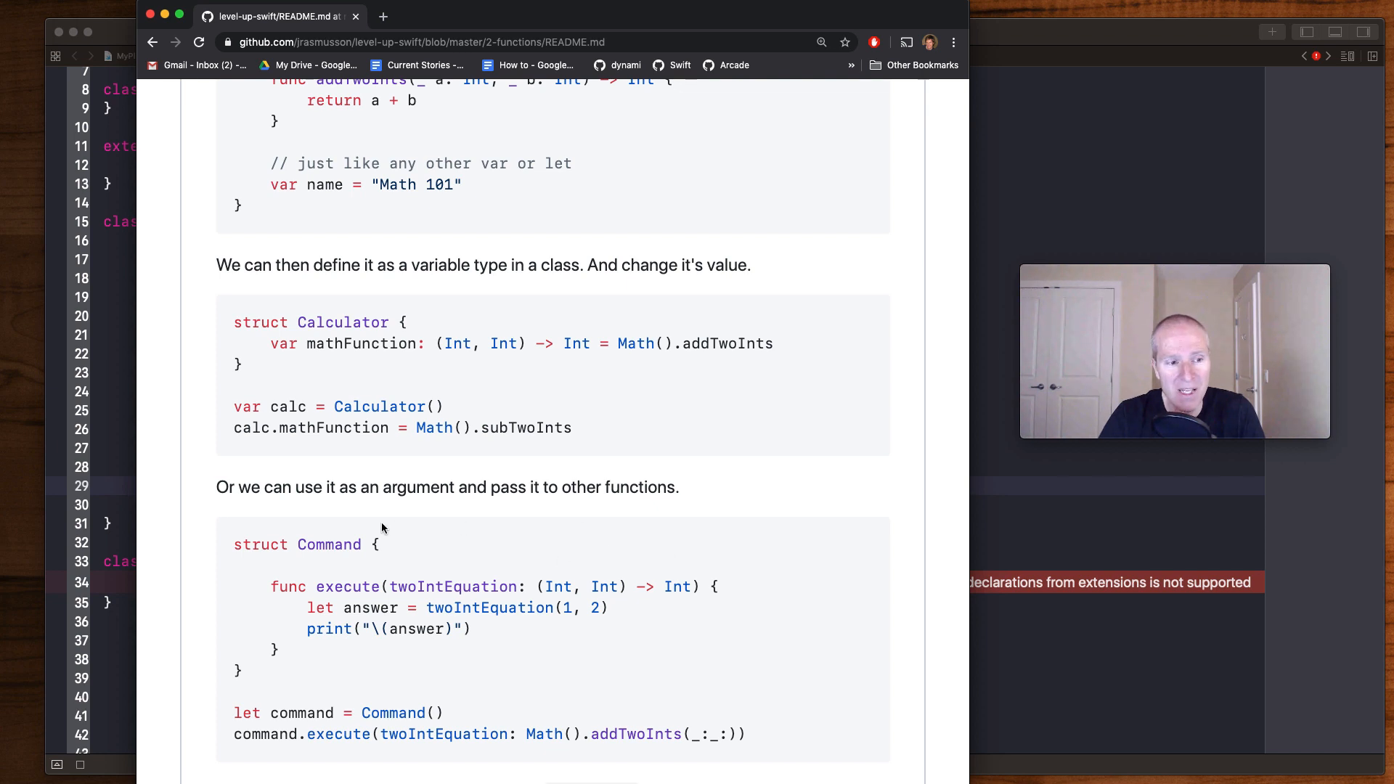
pyautogui.moveTo(405, 565)
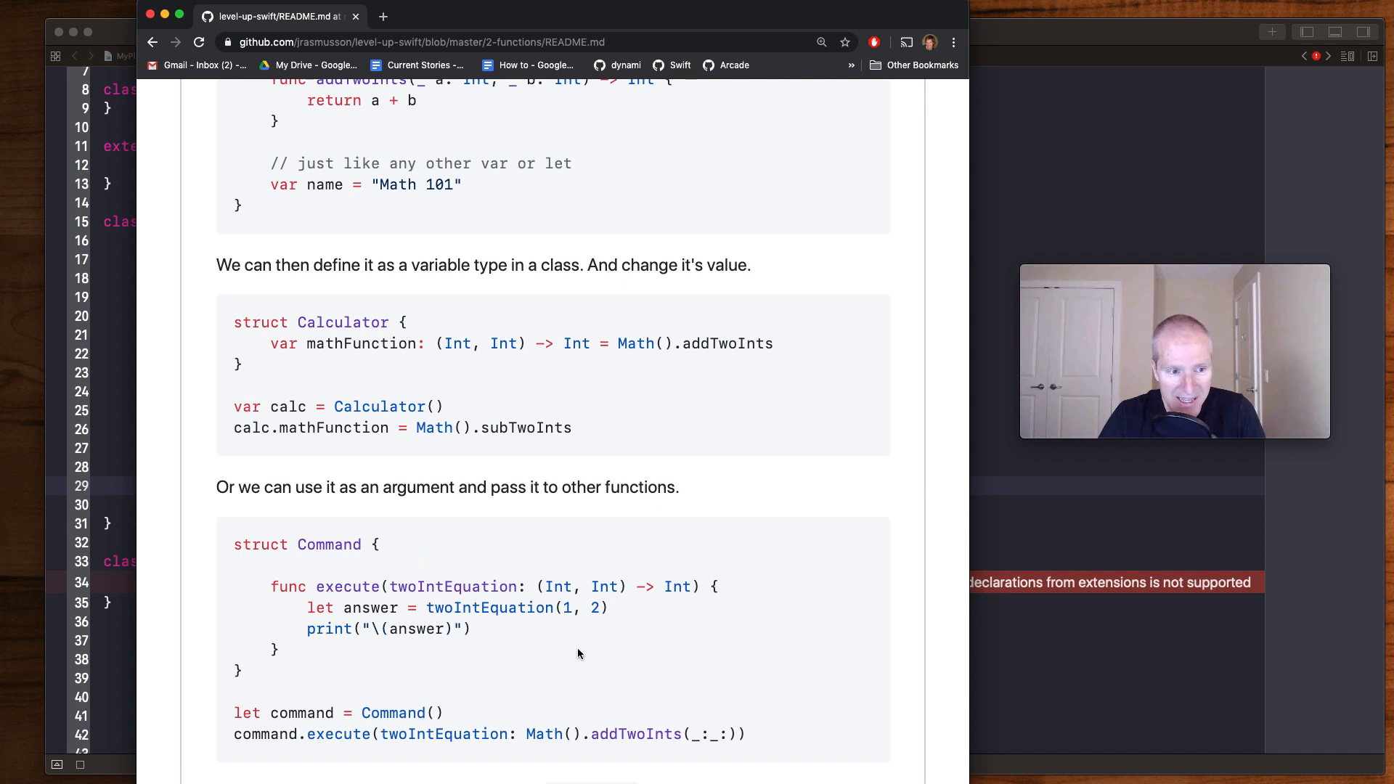
pyautogui.moveTo(524, 648)
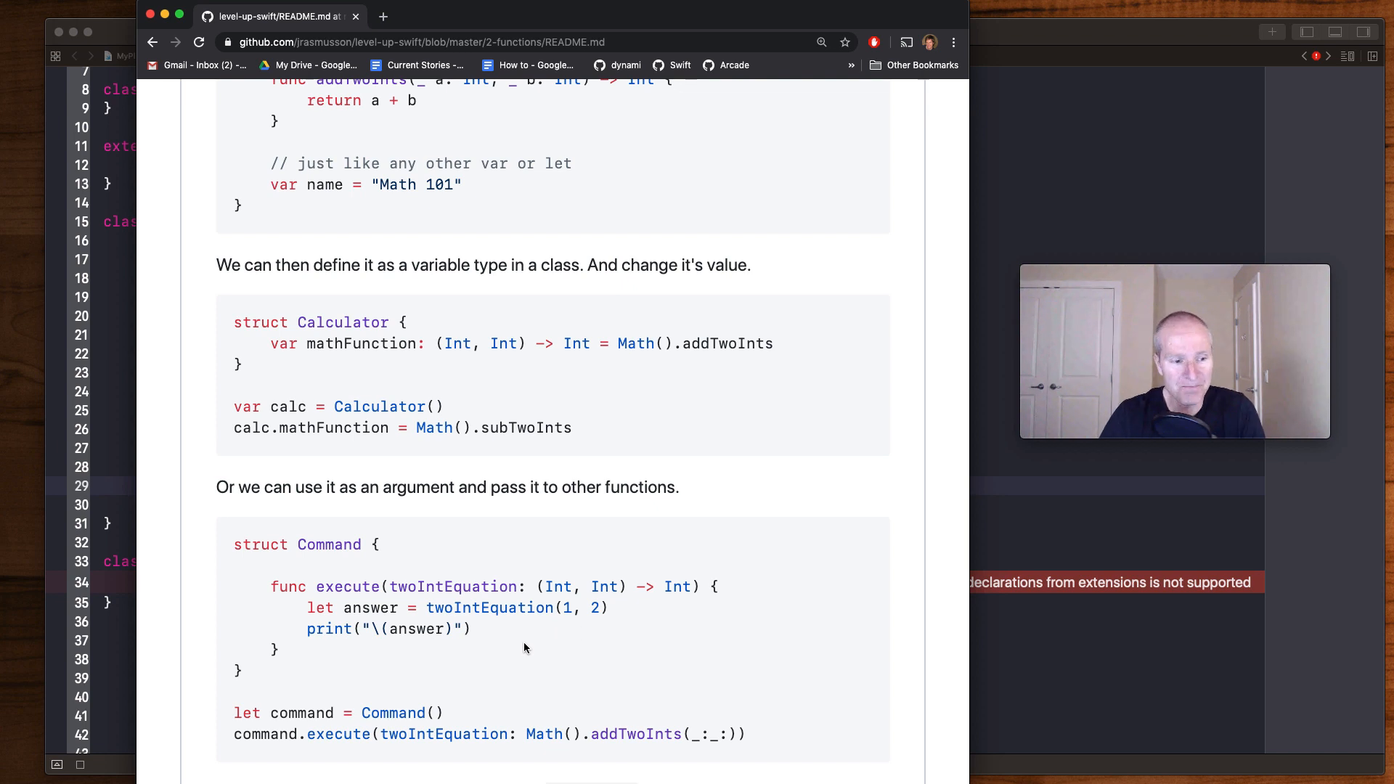
pyautogui.scroll(-3)
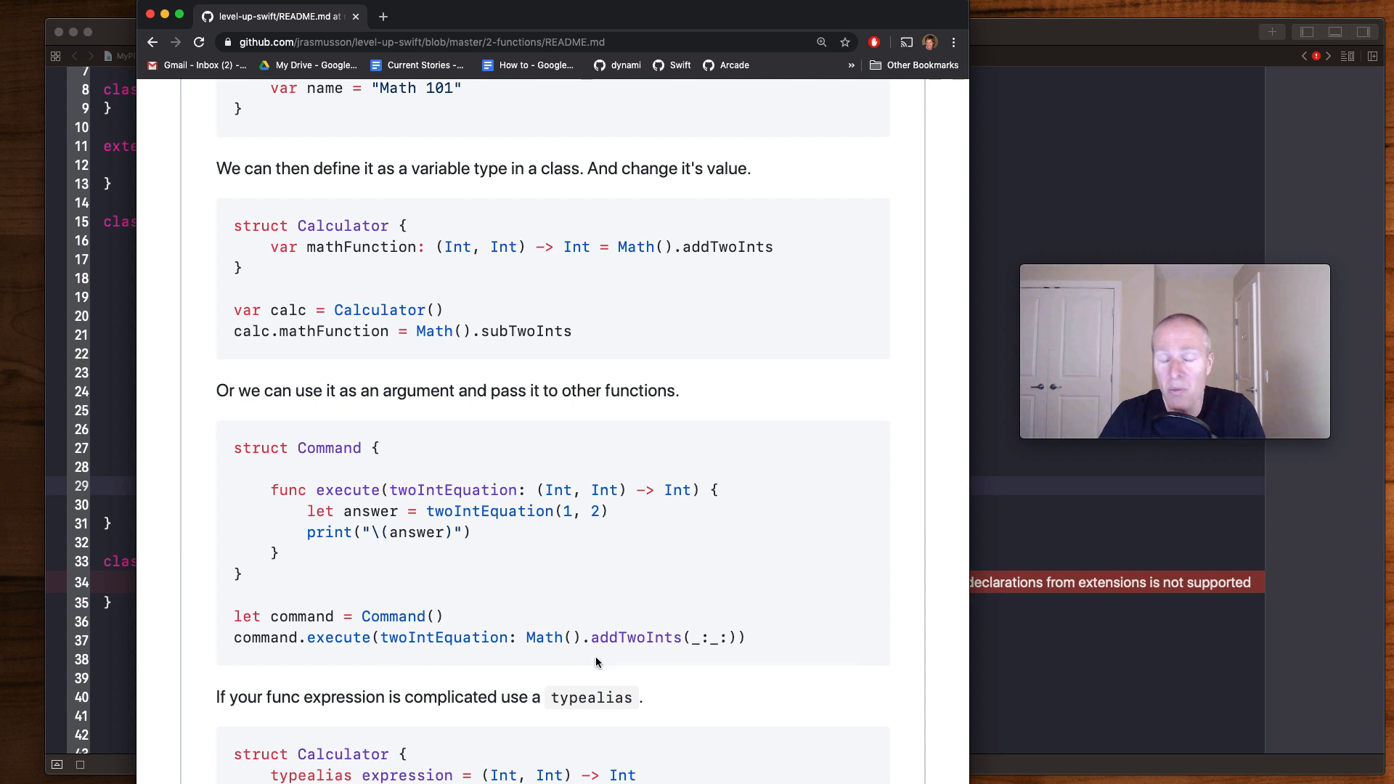
# Scroll to the Calculator example using an expression typealias for mathFunction
pyautogui.scroll(-3)
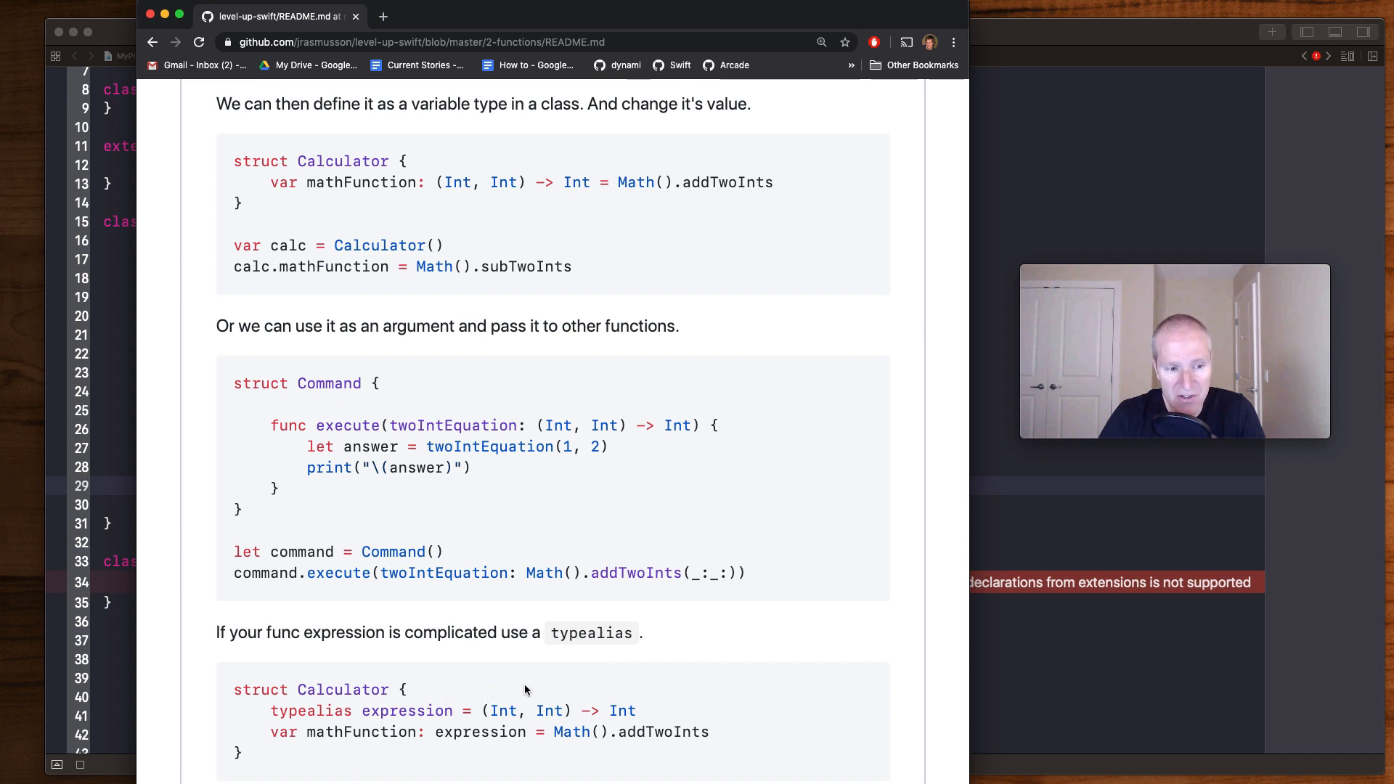
pyautogui.moveTo(475, 751)
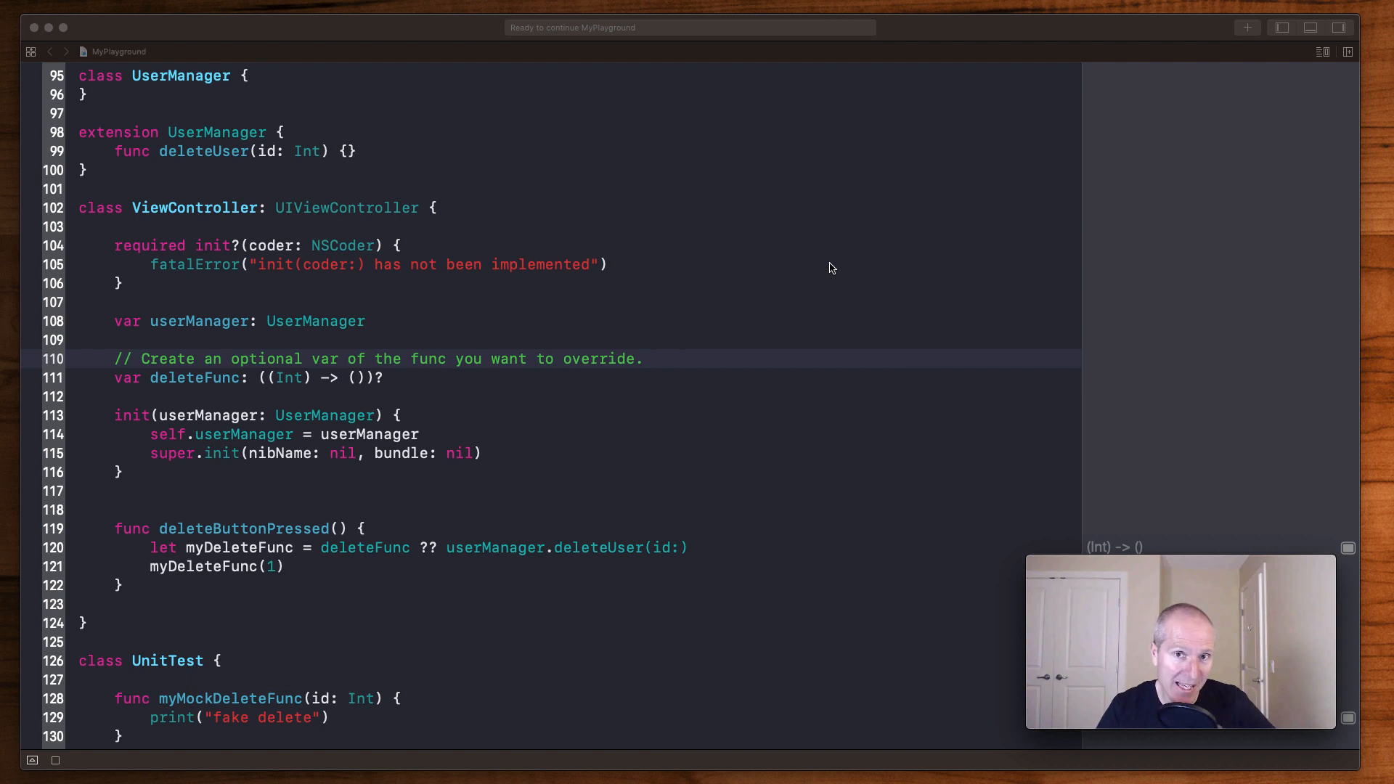
pyautogui.moveTo(584, 350)
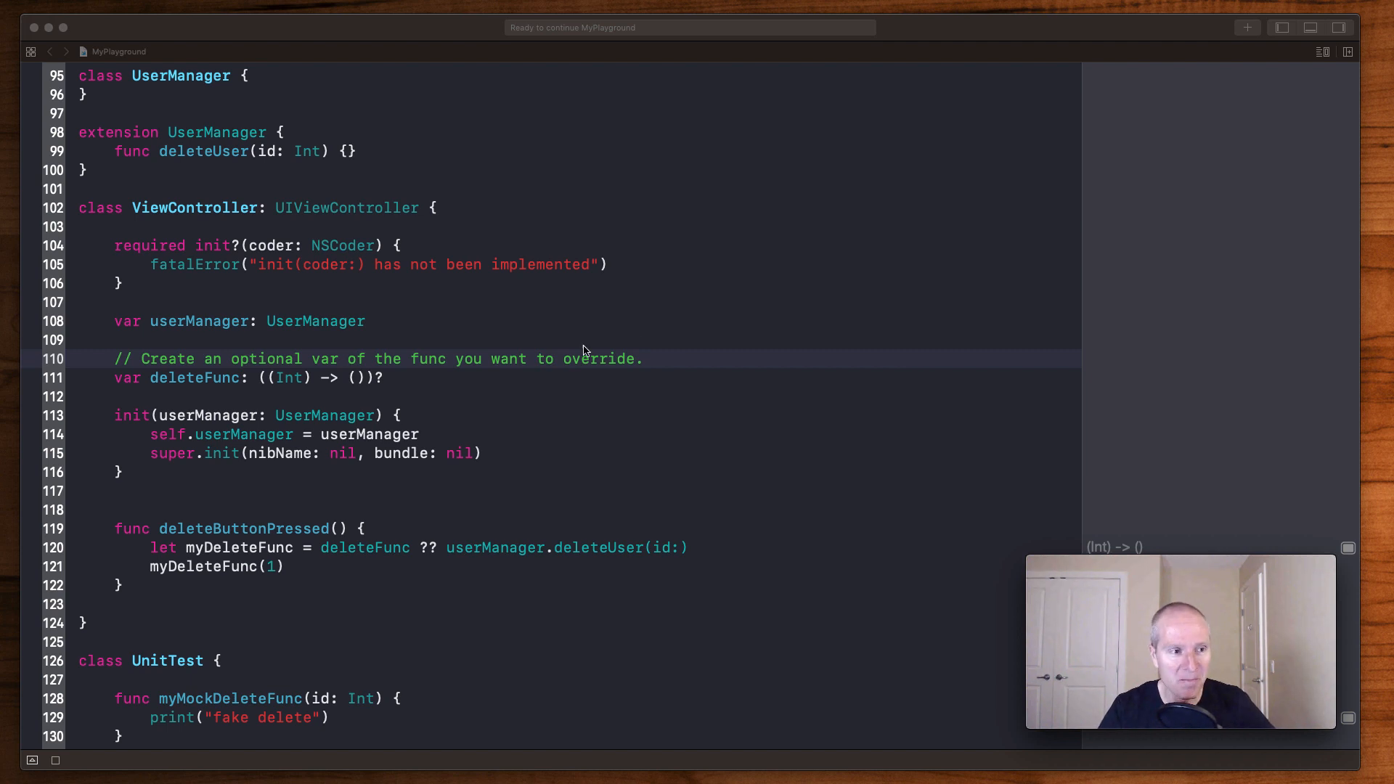
pyautogui.moveTo(156, 393)
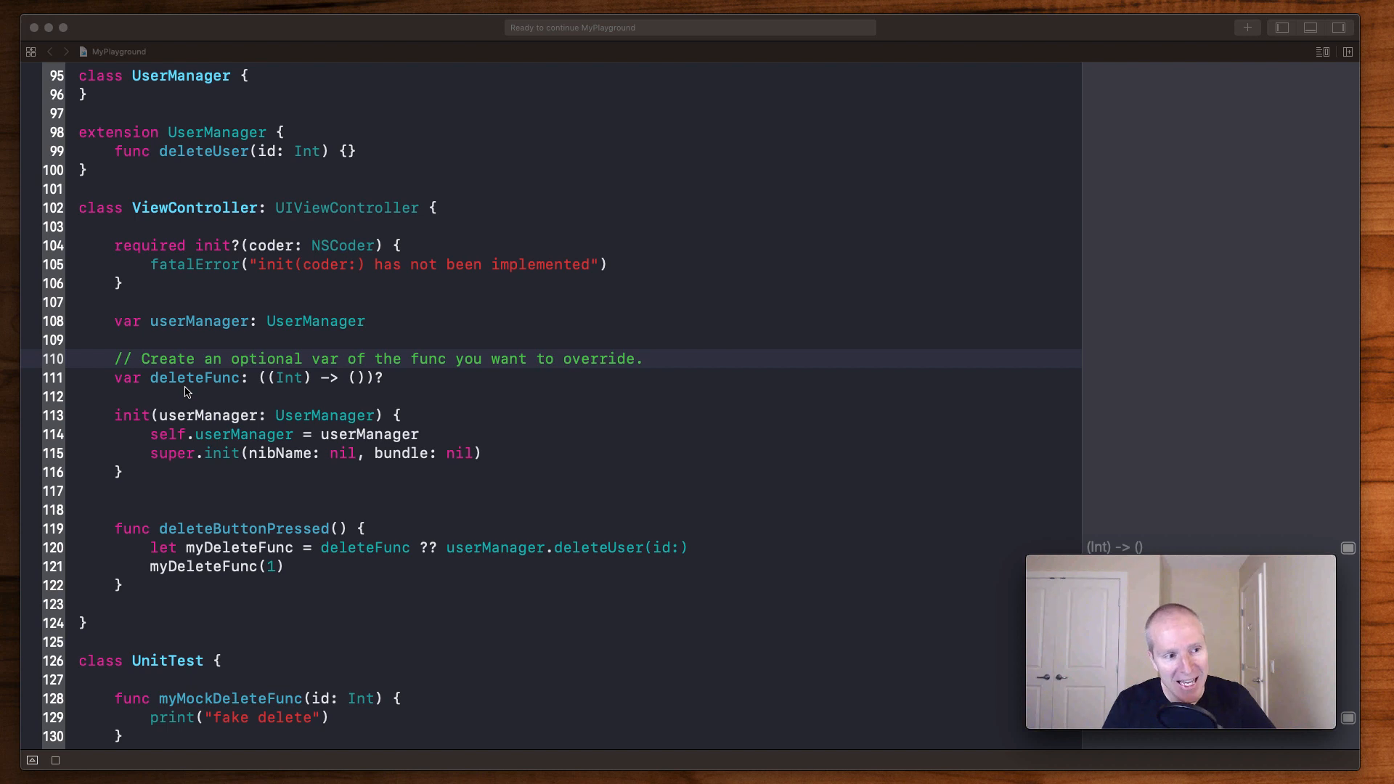
pyautogui.moveTo(300, 398)
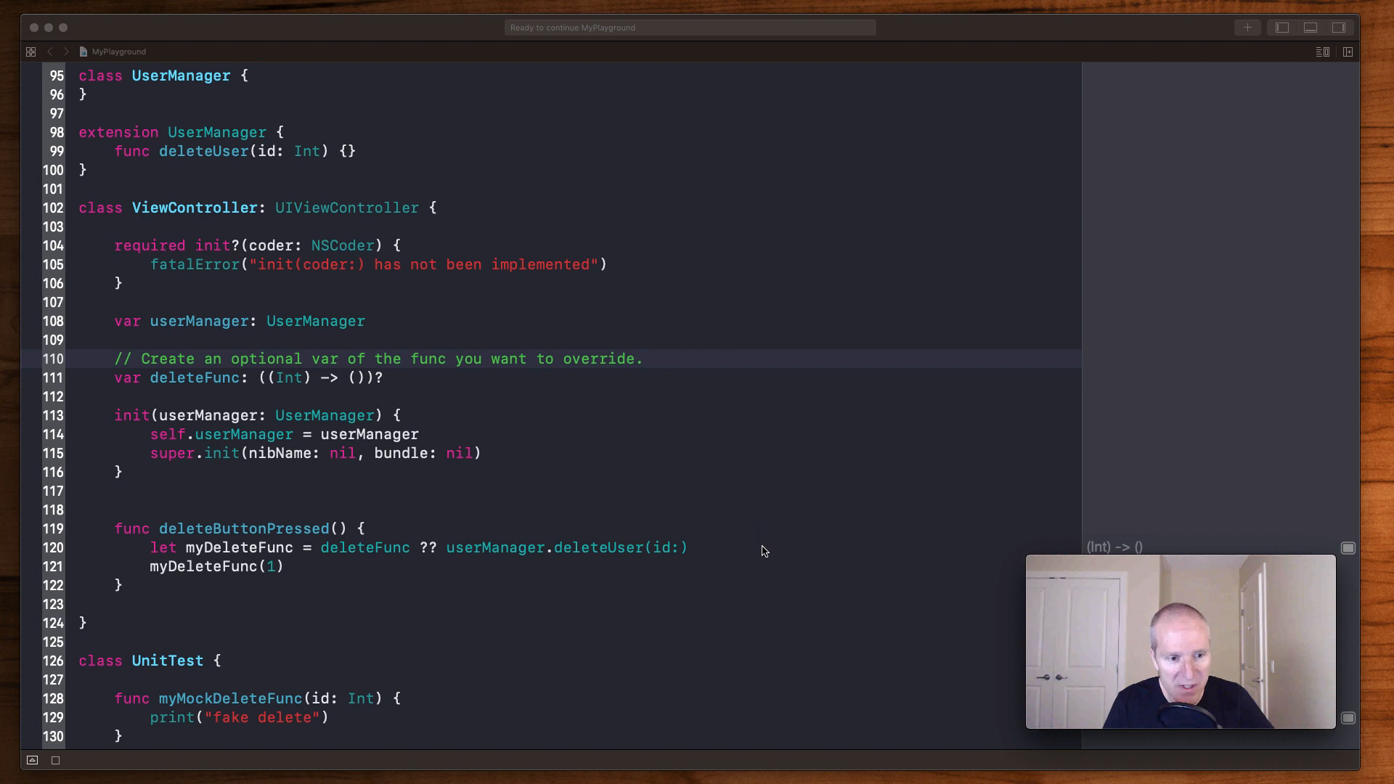
# Reactivate the playground editor showing ViewController's optional deleteFunc and deleteButtonPressed
pyautogui.click(686, 547)
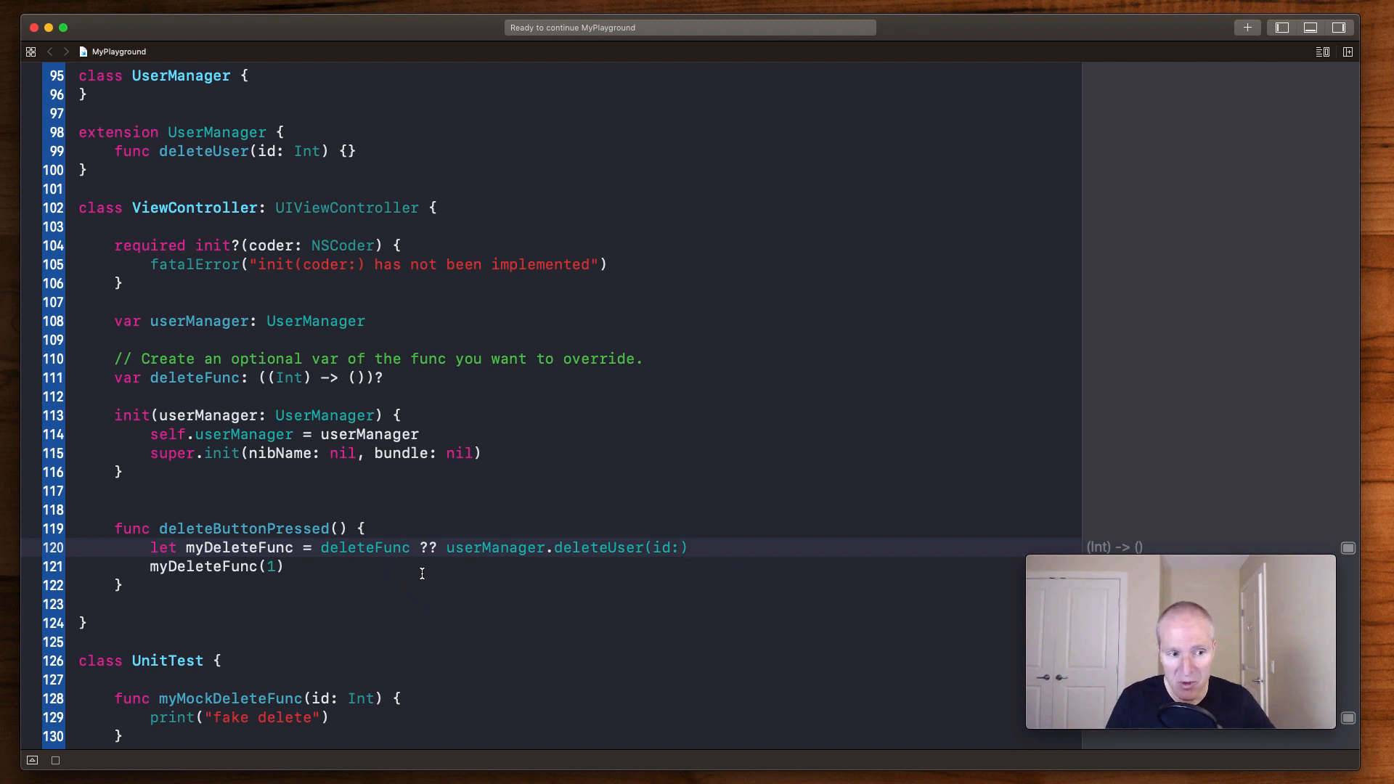
pyautogui.click(687, 548)
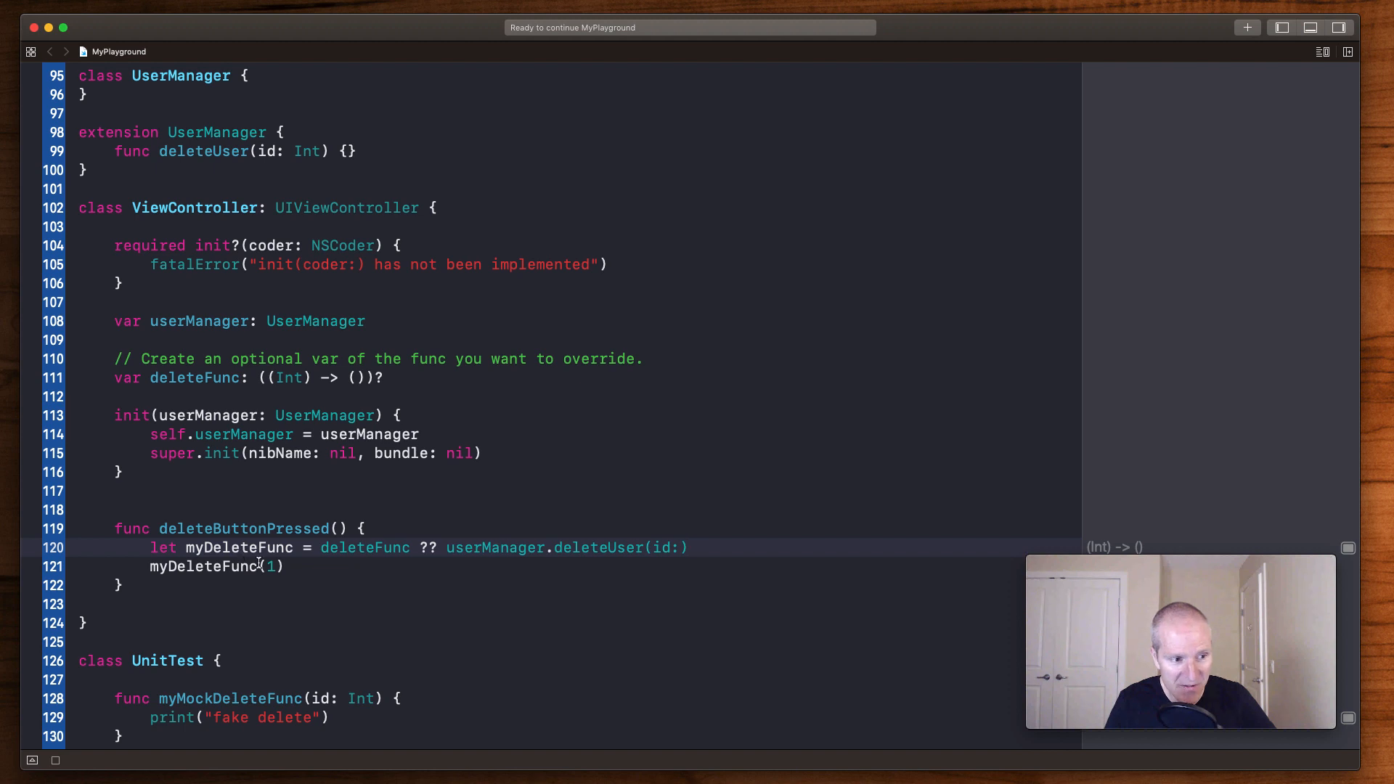
# Scroll to UnitTest's testDelete assigning myMockDeleteFunc, with 'fake delete' printed
pyautogui.scroll(-3)
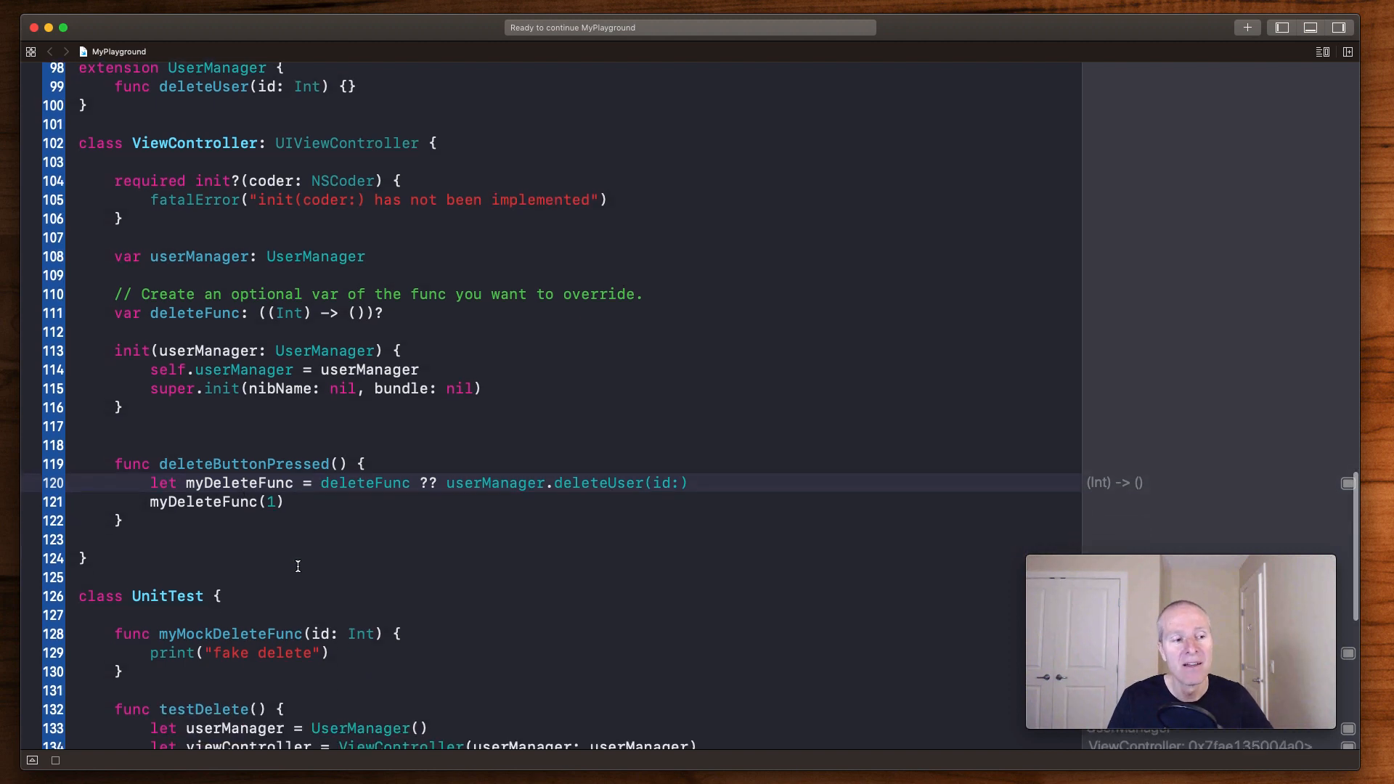
pyautogui.scroll(-3)
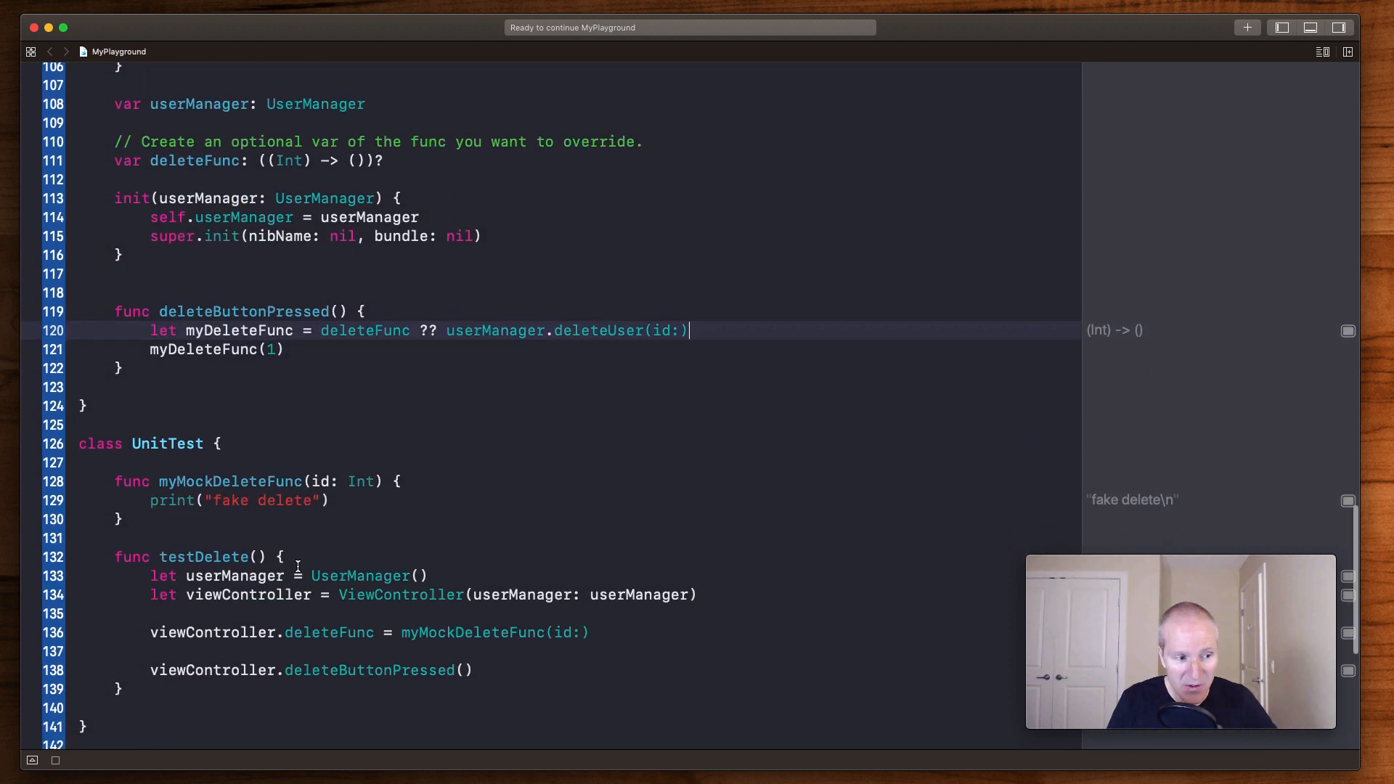